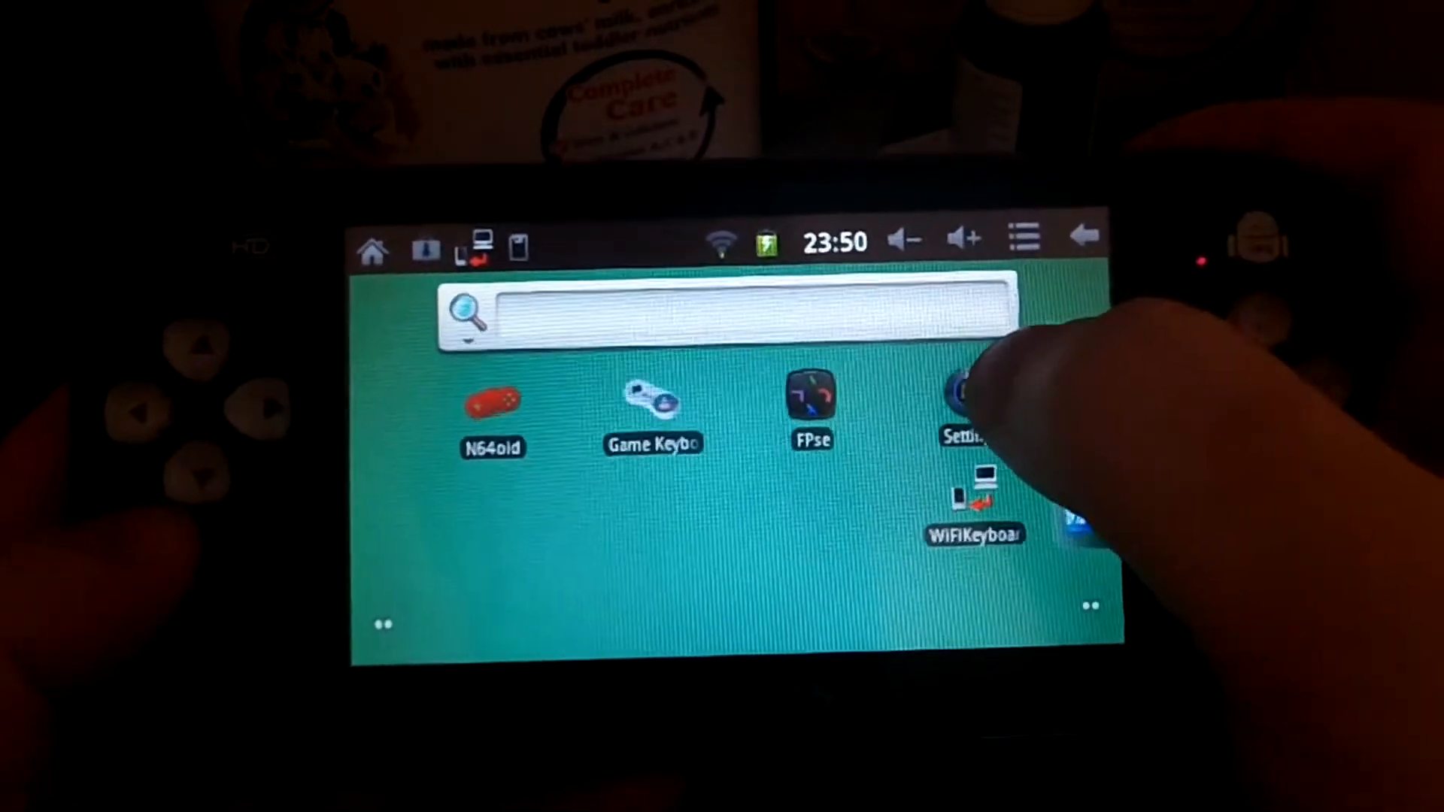
- Open the handheld's Settings and enable WiFiKeyboard as an input method
{"action": "left_click", "coordinate": [964, 405]}
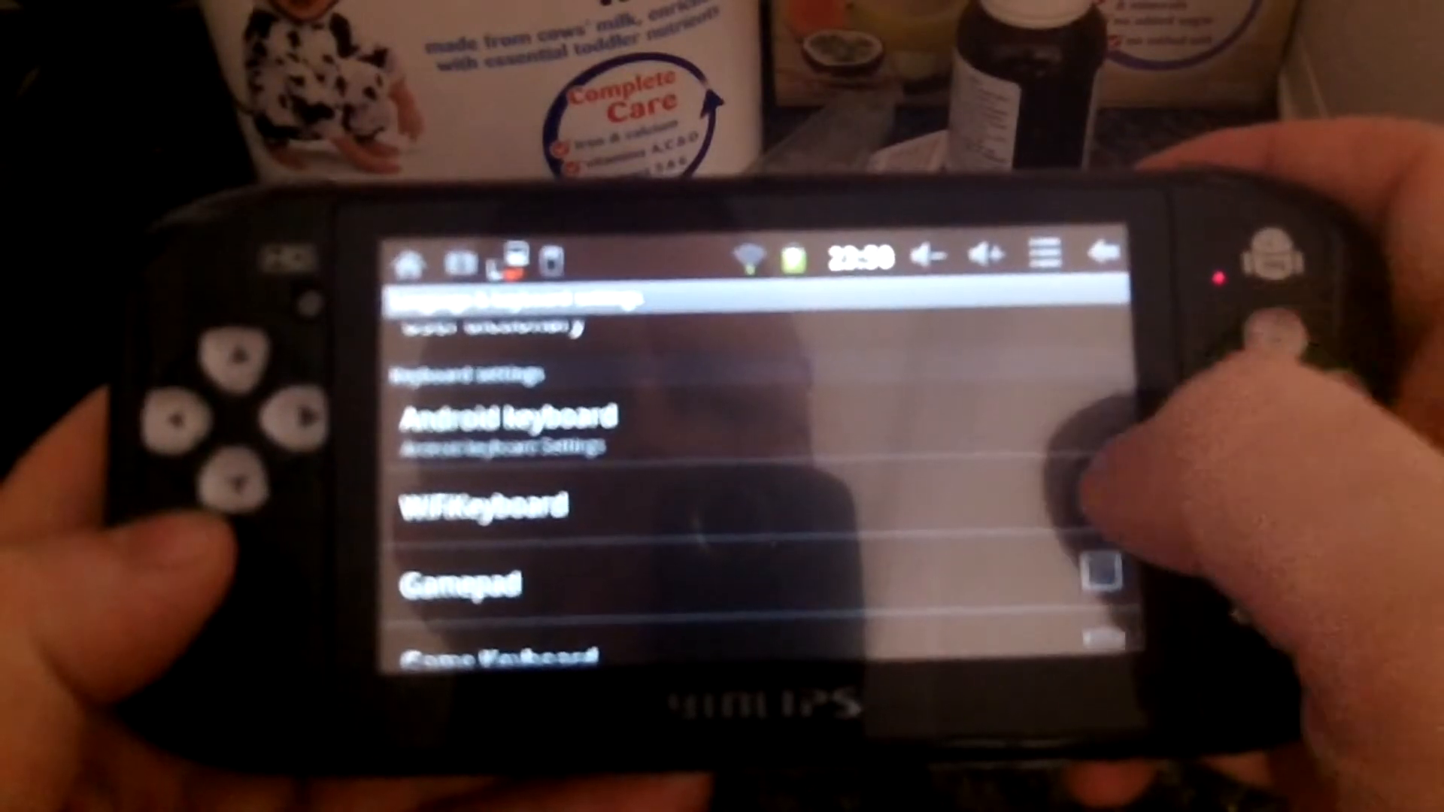
{"action": "left_click", "coordinate": [484, 504]}
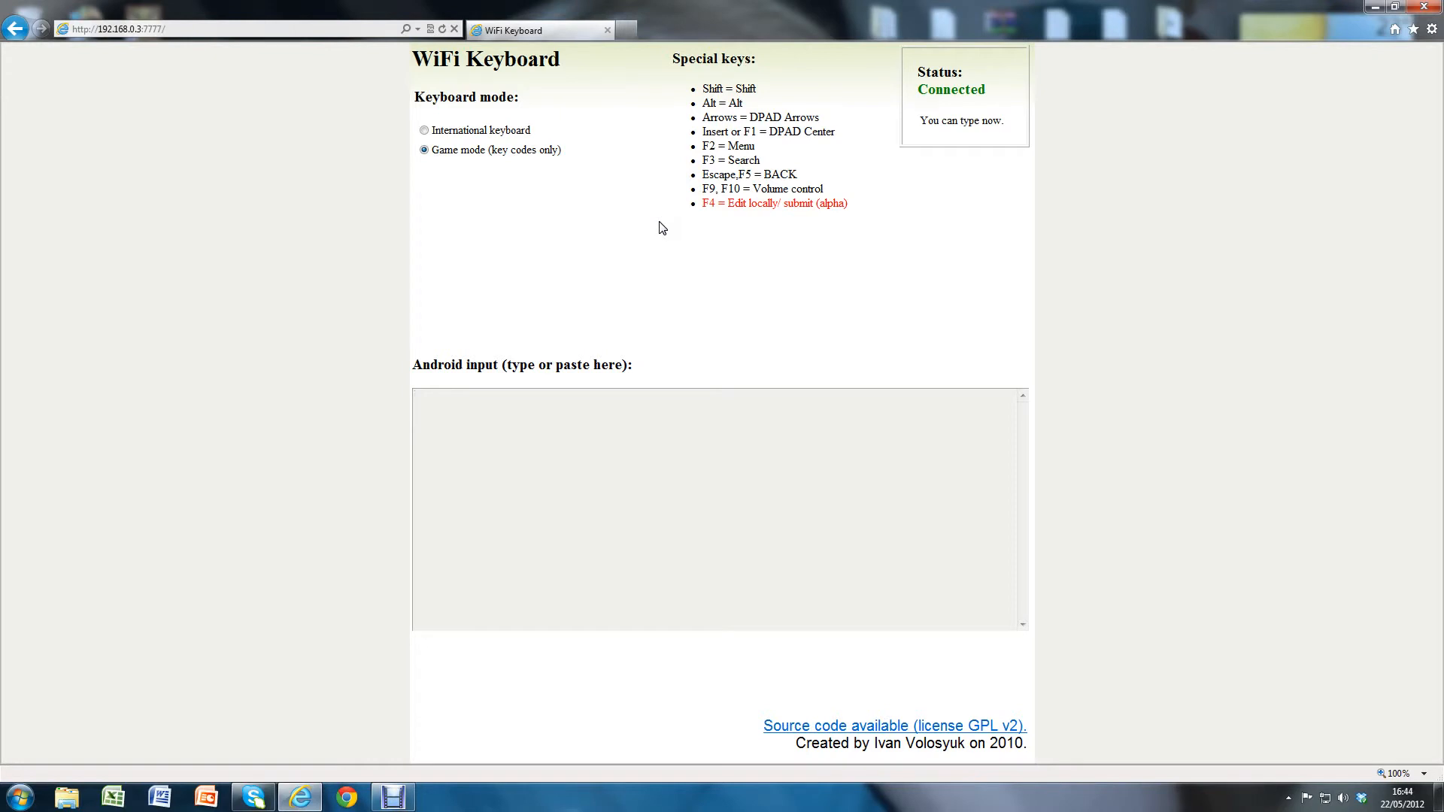
{"action": "mouse_move", "coordinate": [630, 223]}
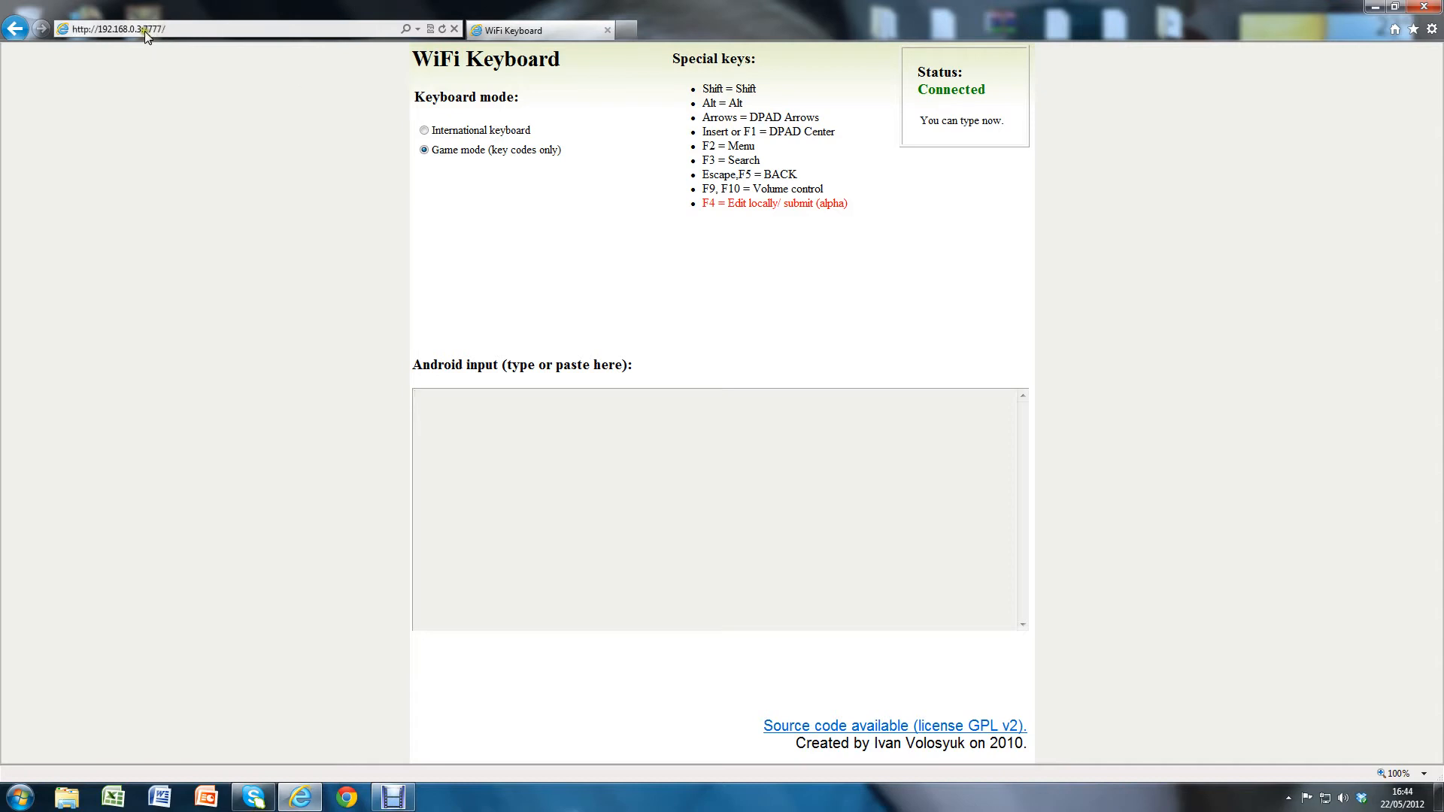
- Show the handheld's IP address in the URL and select Game mode (key codes only)
{"action": "left_click", "coordinate": [117, 29]}
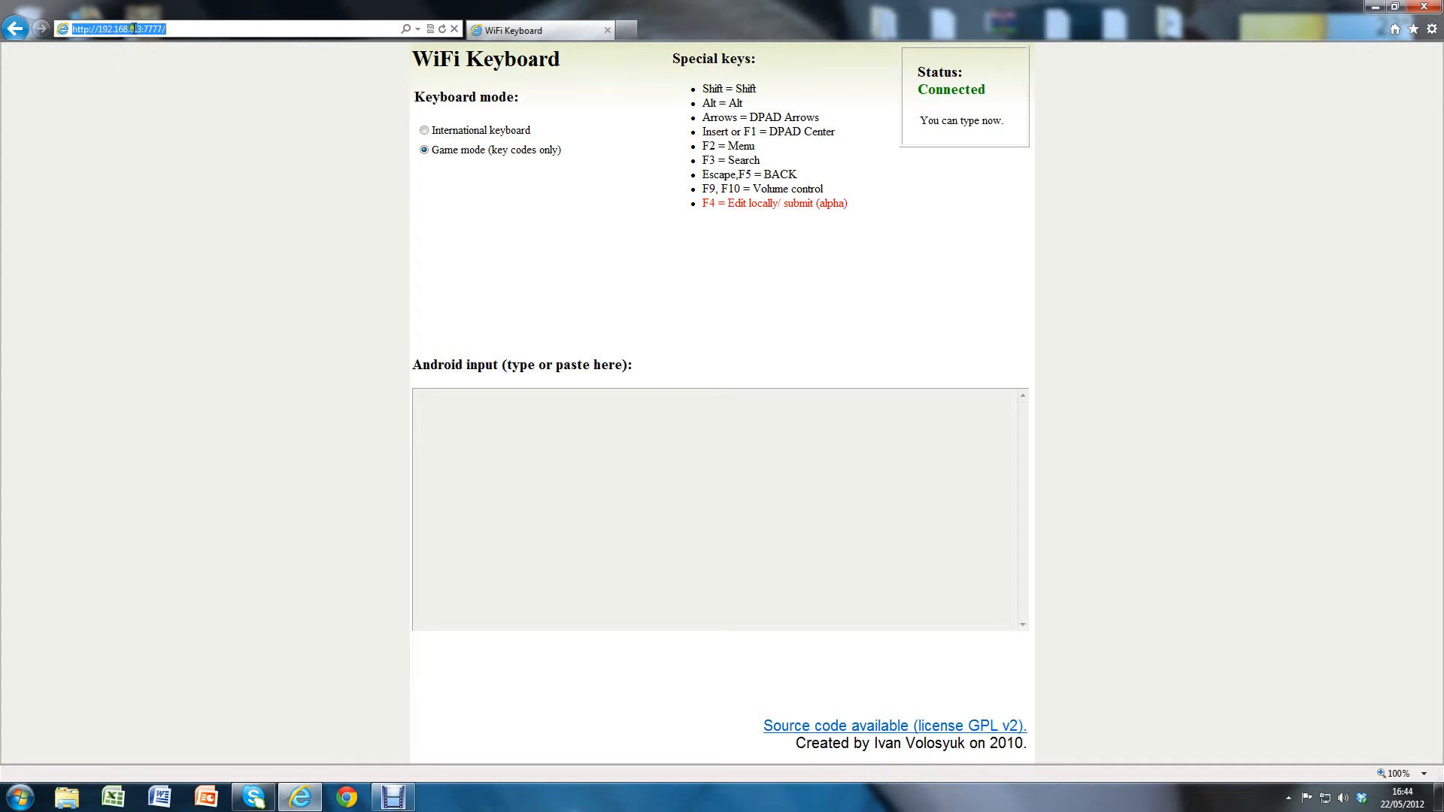
{"action": "left_click", "coordinate": [423, 151]}
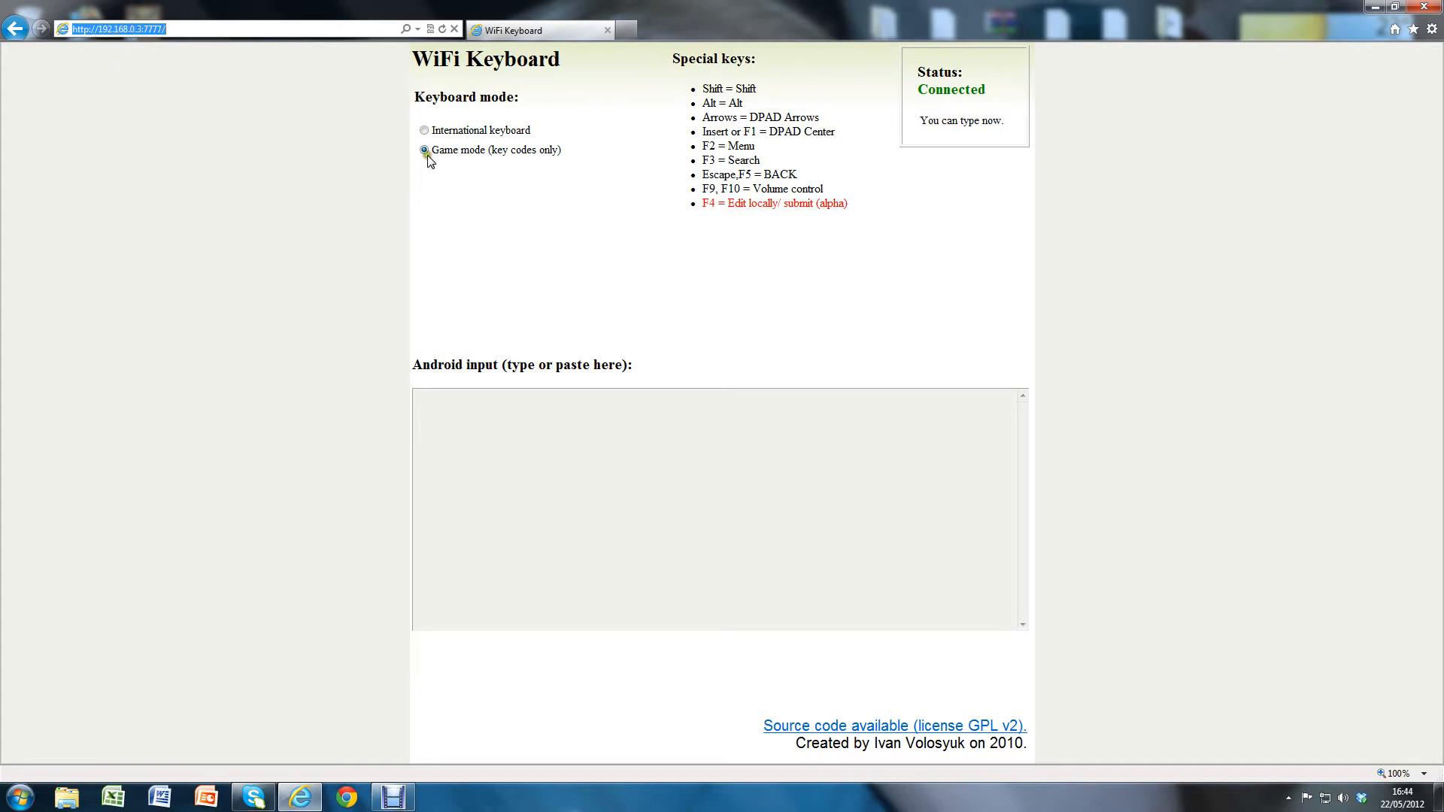
{"action": "mouse_move", "coordinate": [506, 163]}
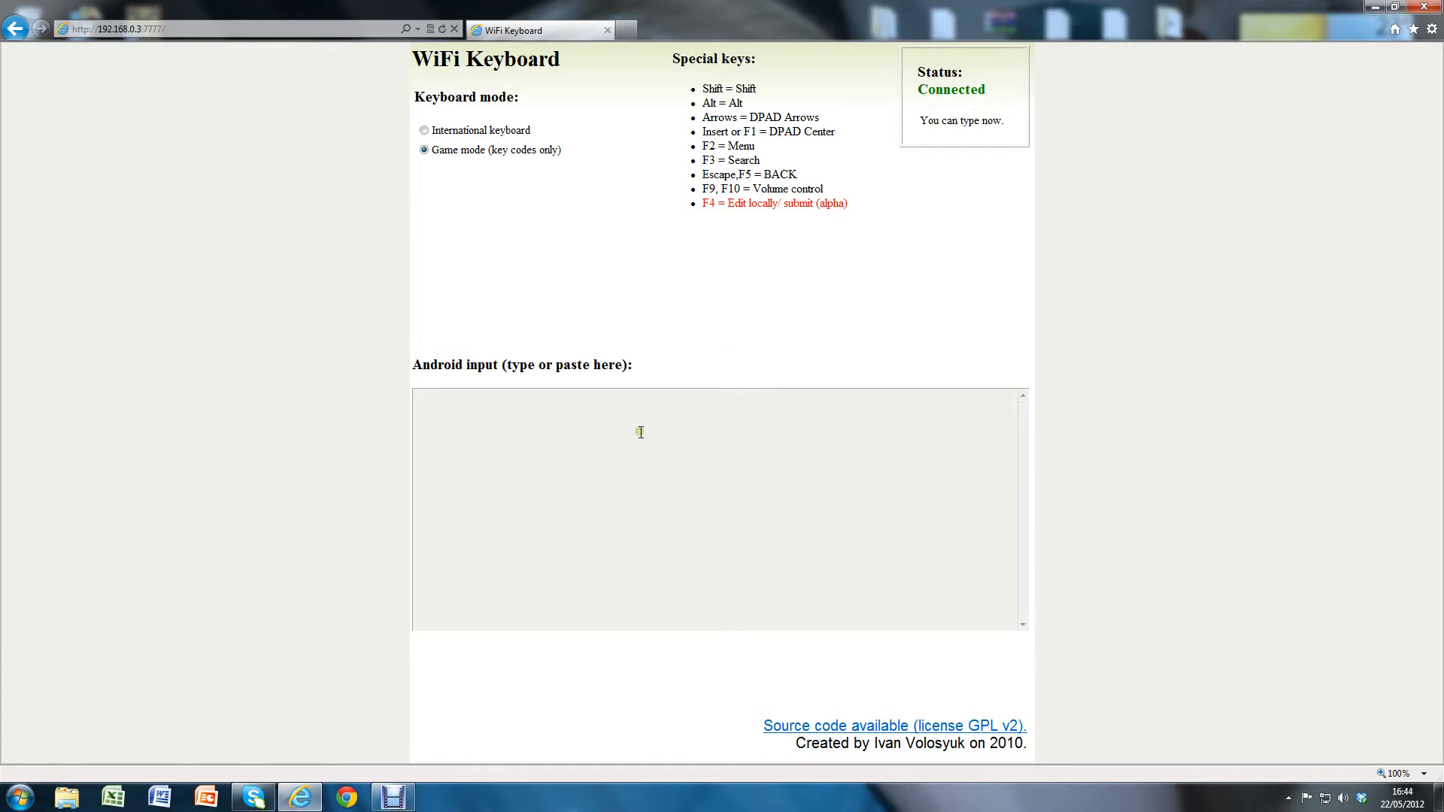
- Focus the 'Android input (type or paste here)' box so keystrokes reach the handheld
{"action": "left_click", "coordinate": [548, 426]}
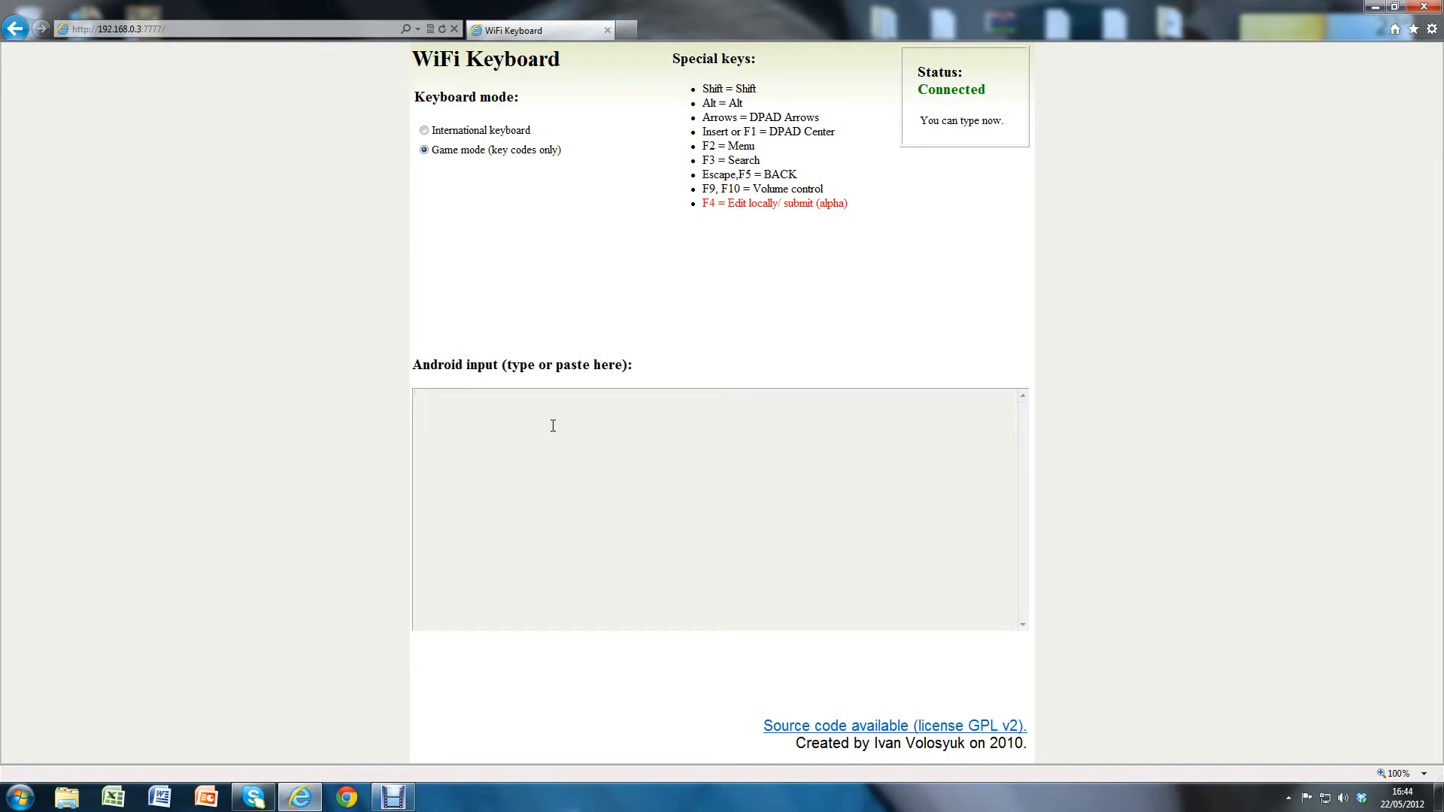
{"action": "left_click", "coordinate": [553, 424]}
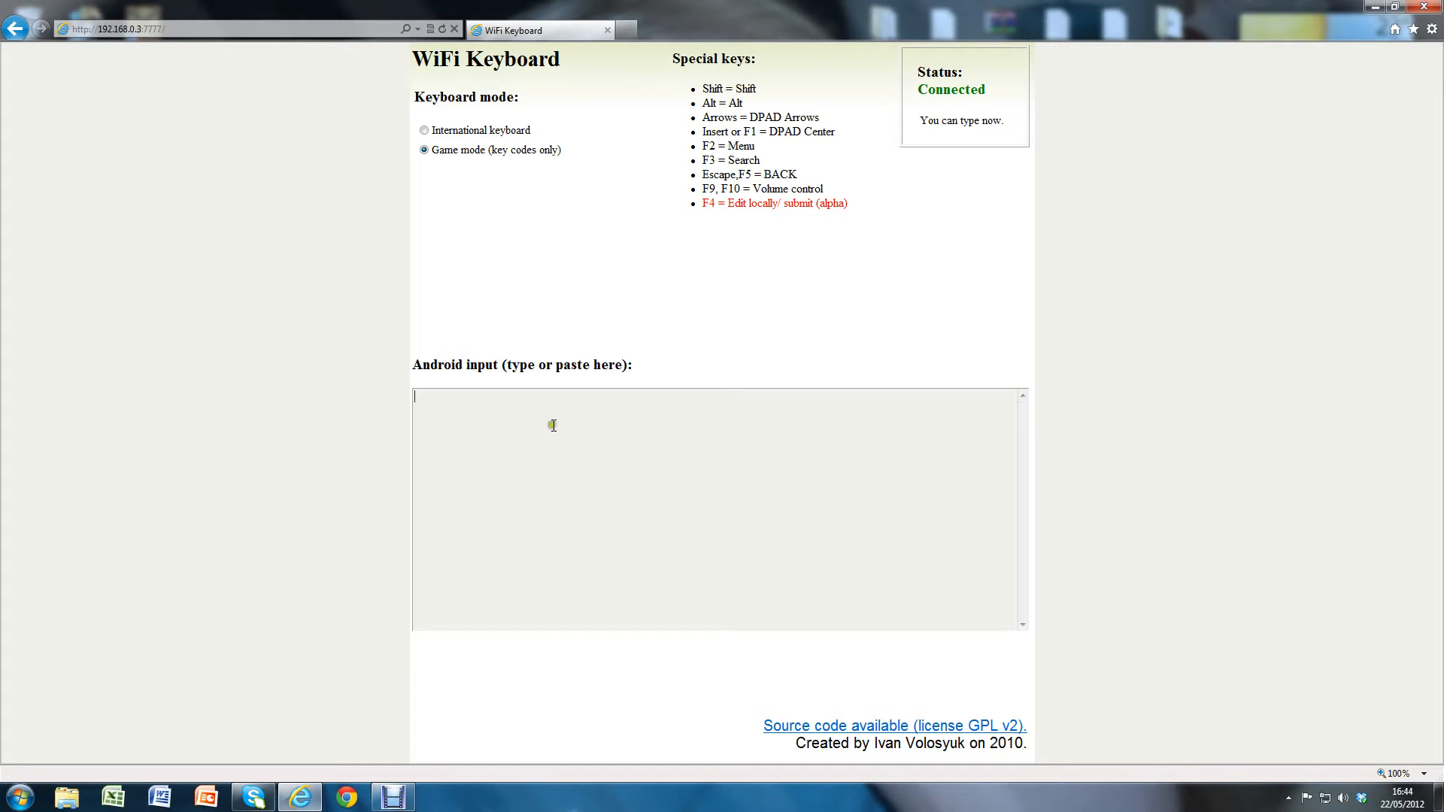
{"action": "mouse_move", "coordinate": [583, 448]}
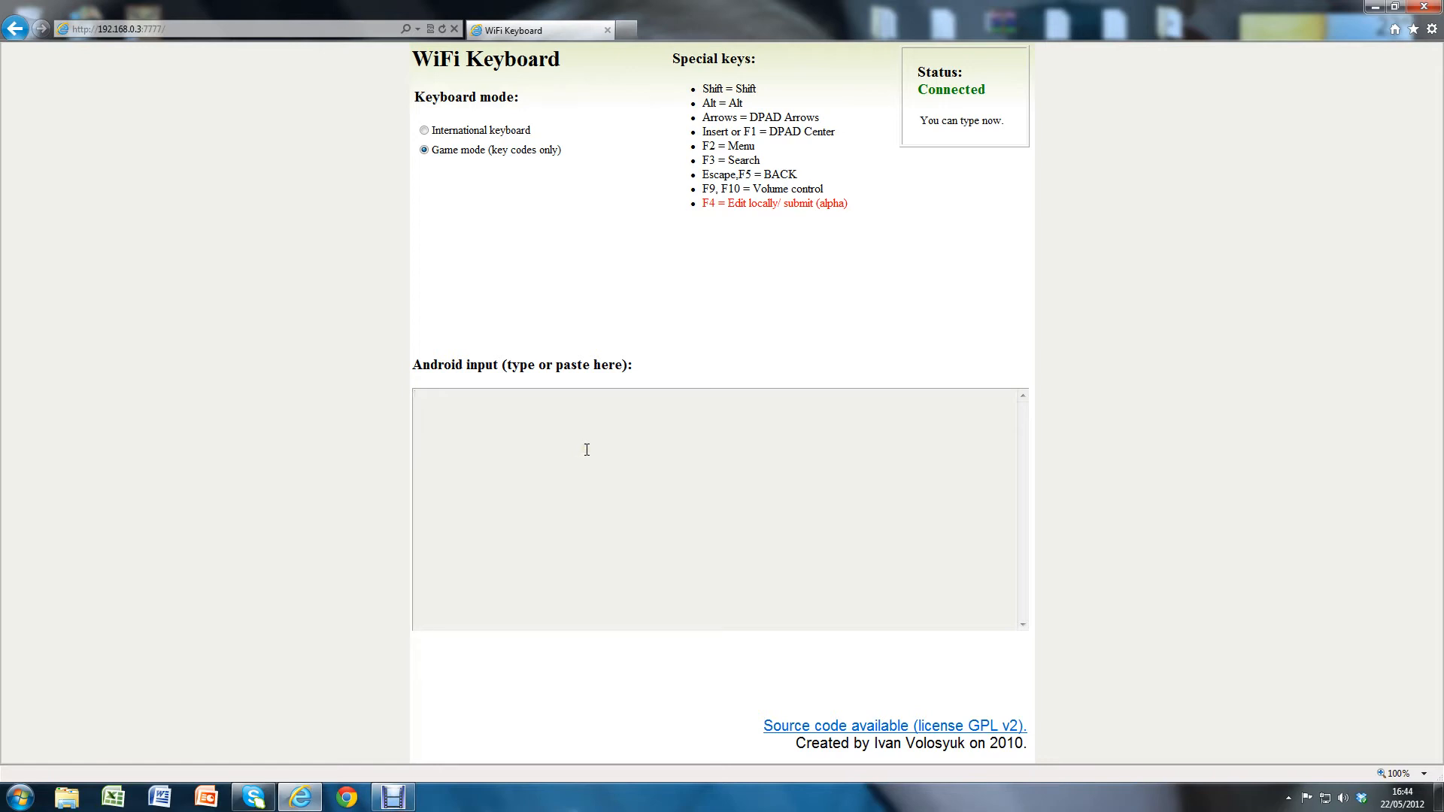
{"action": "left_click", "coordinate": [587, 450]}
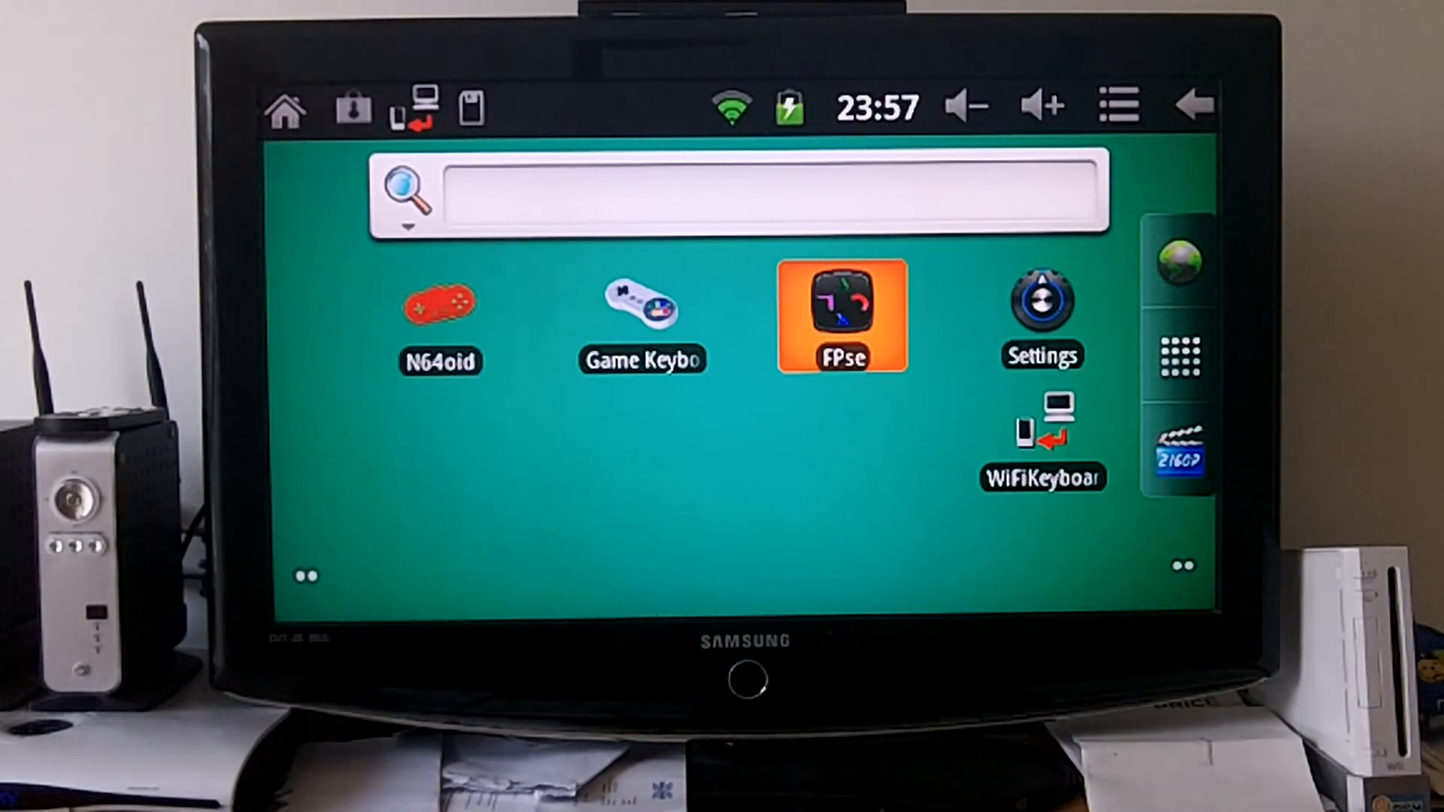
- Launch the FPse emulator from the handheld's home screen
{"action": "left_click", "coordinate": [839, 316]}
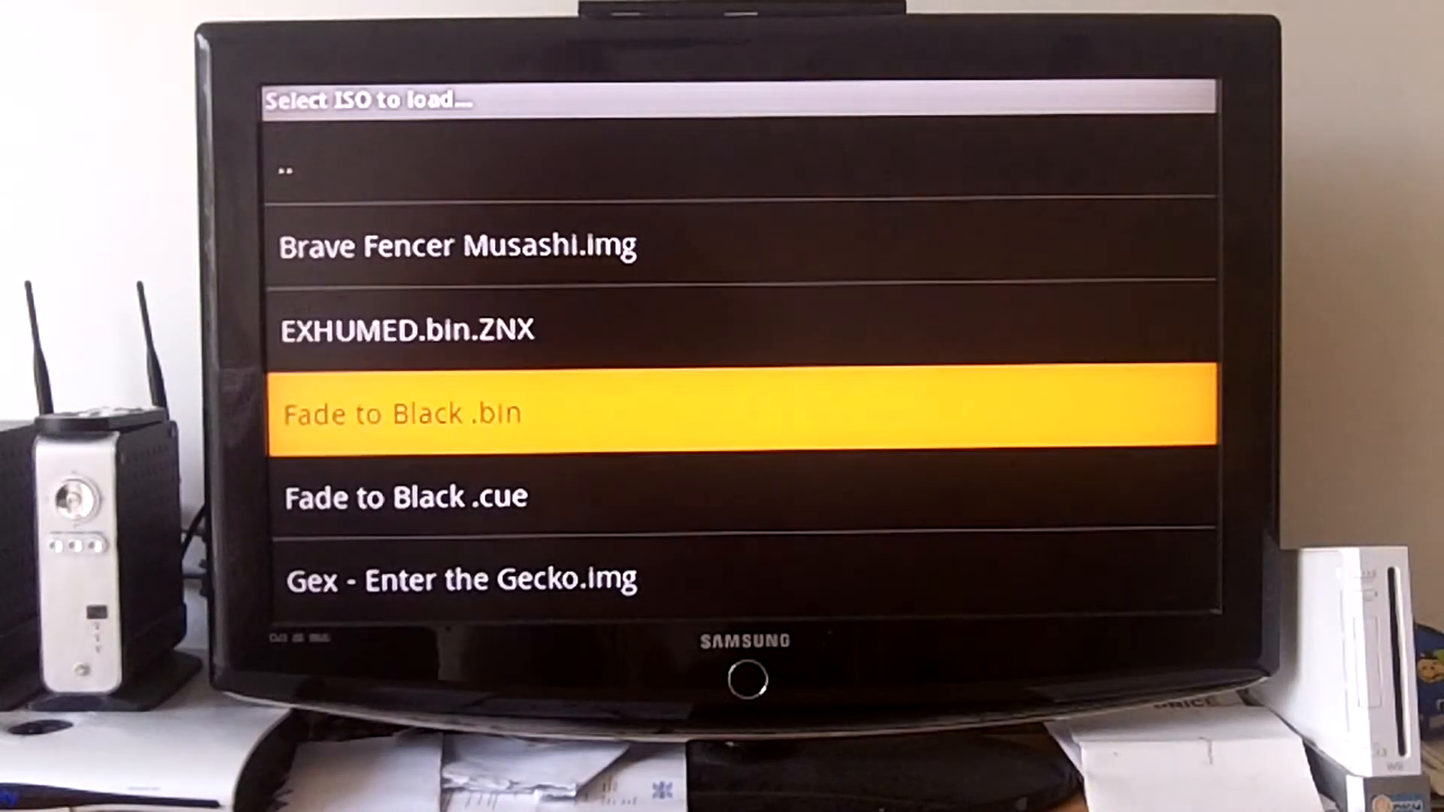
- Scroll the FPse ISO list to highlight Tobal No.1 (Europe) (Track 01).bin
{"action": "key", "text": "Up"}
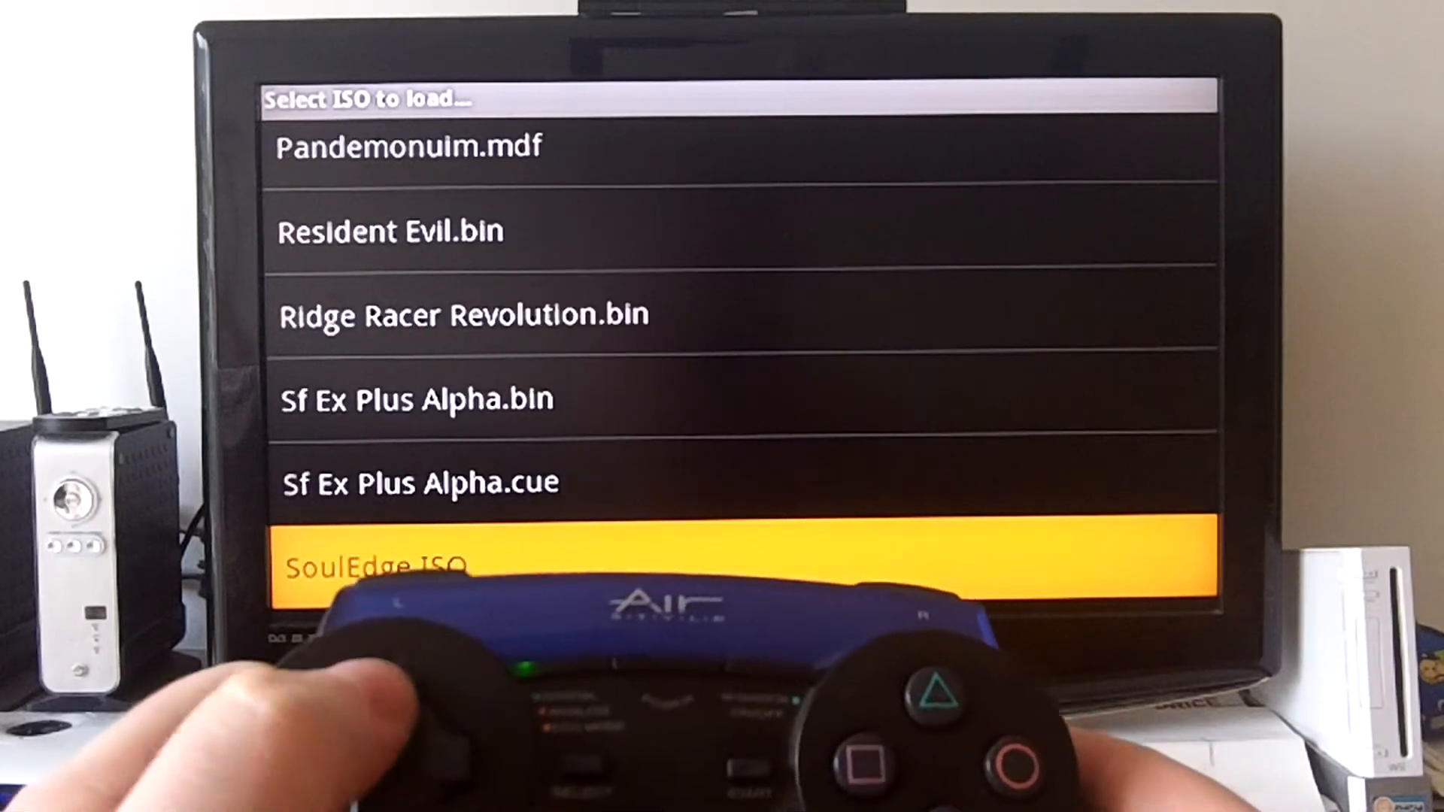
{"action": "key", "text": "Up"}
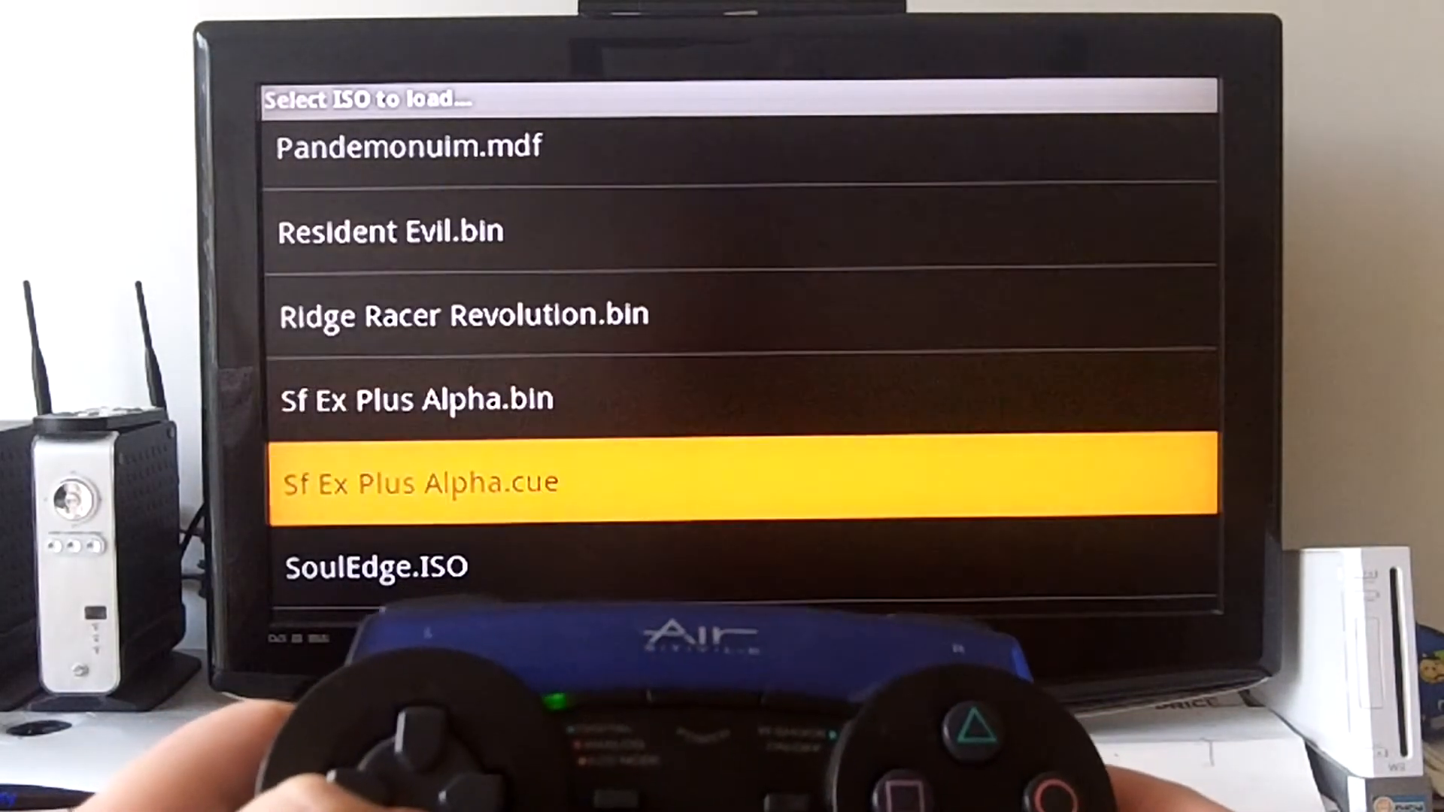
{"action": "key", "text": "Down"}
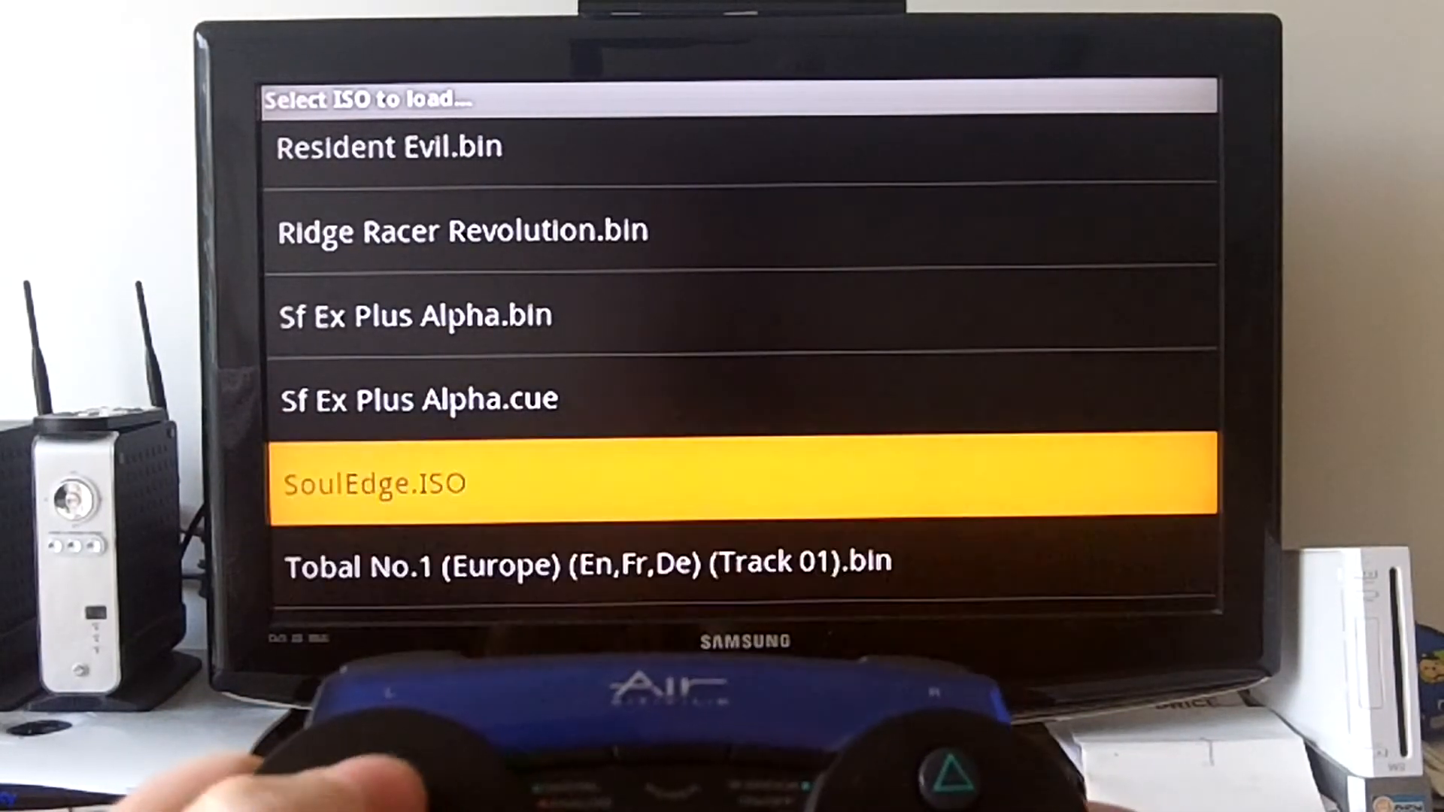
{"action": "key", "text": "Down"}
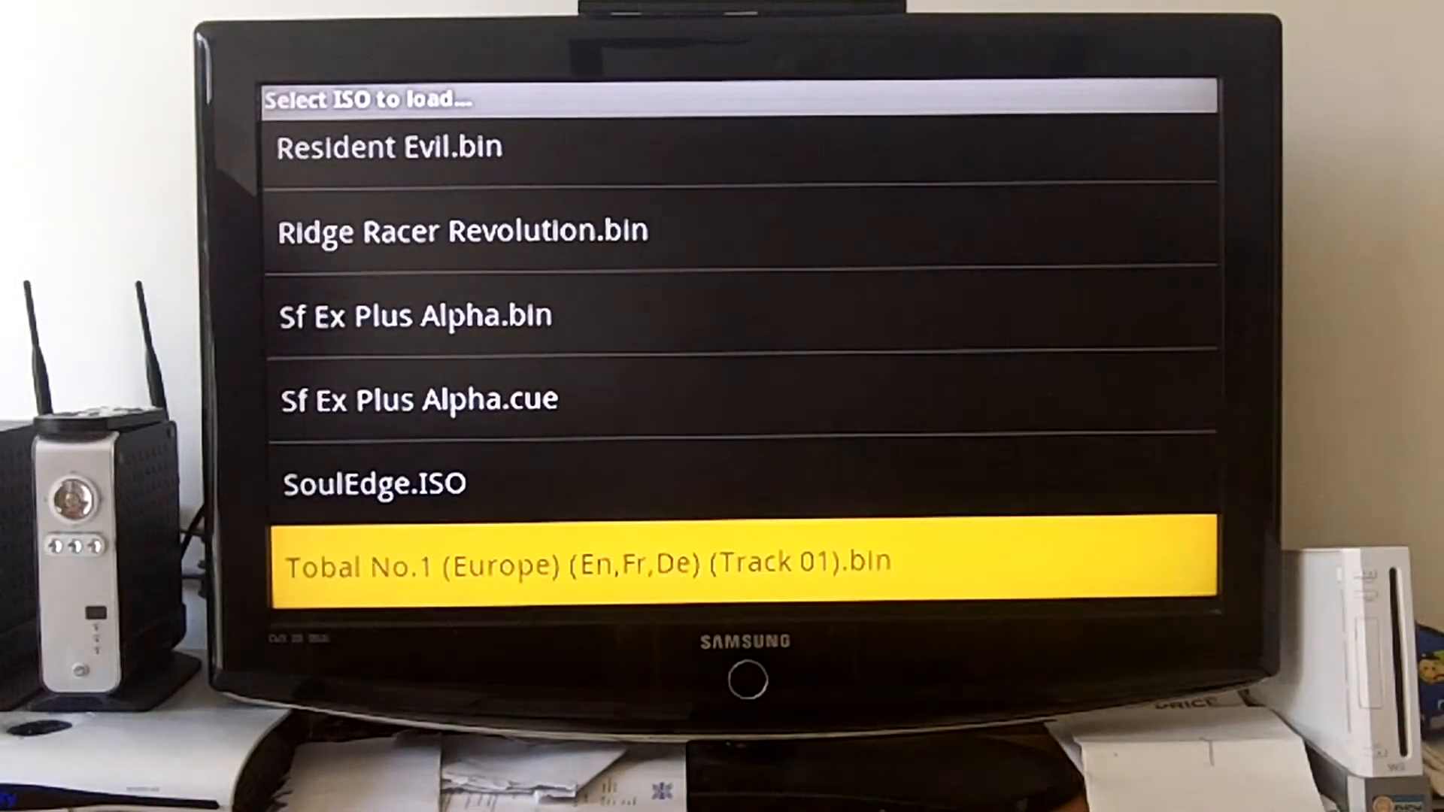
- Load the Tobal No.1 image and move the title menu selection to Option Mode
{"action": "left_click", "coordinate": [589, 563]}
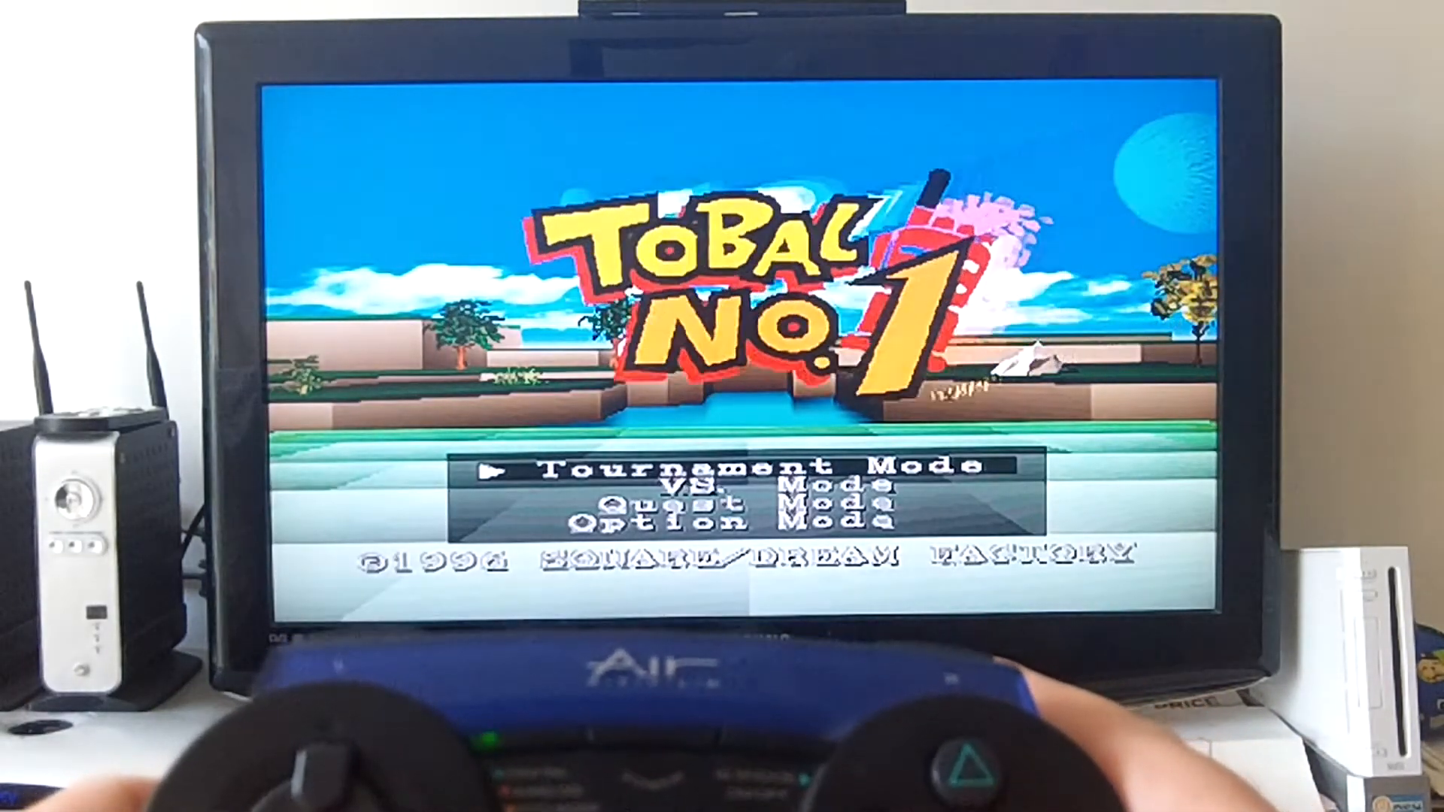
{"action": "key", "text": "down"}
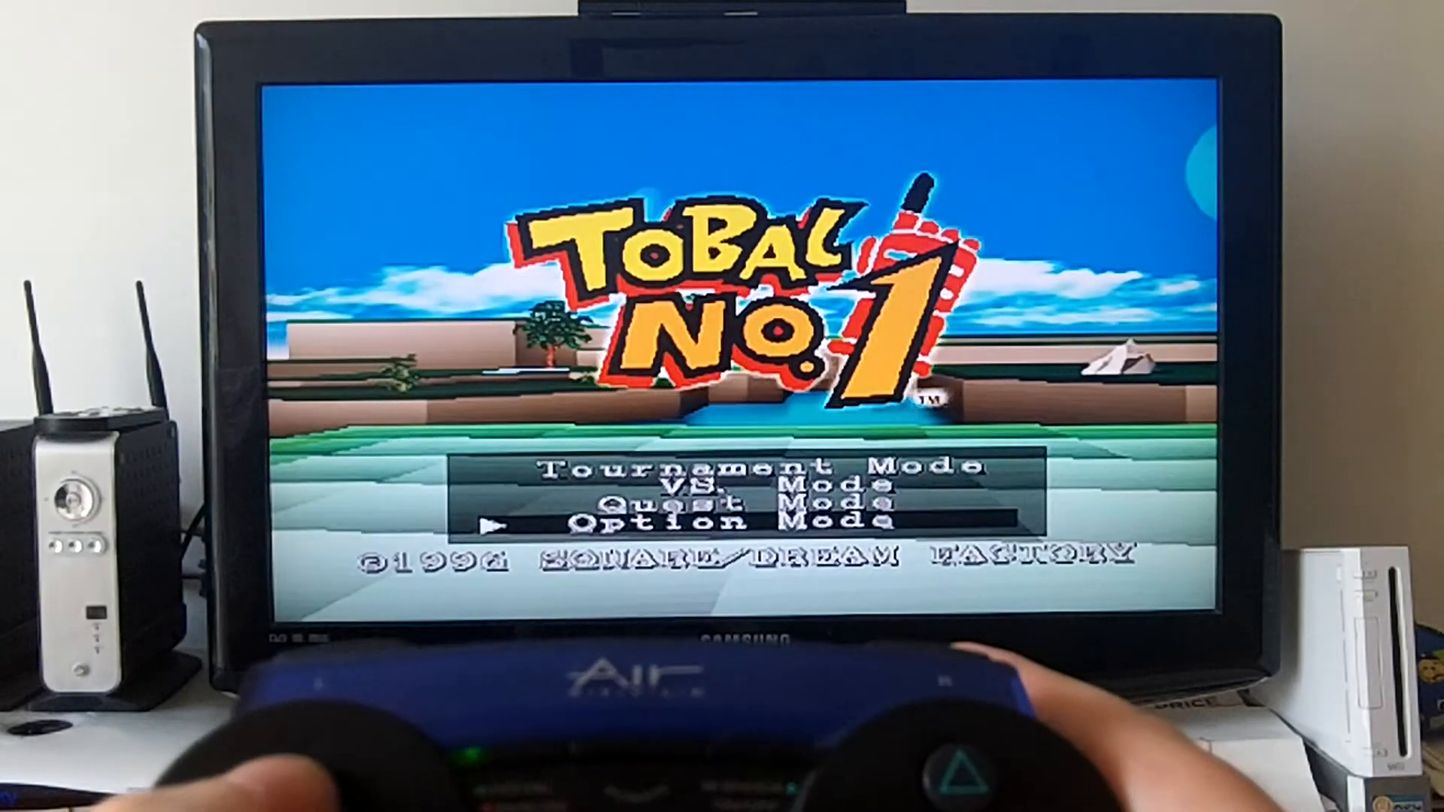